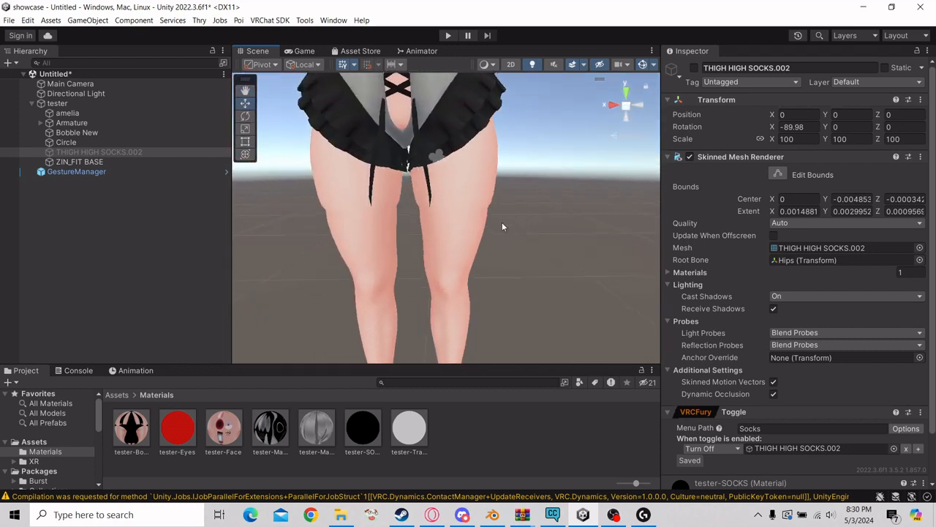
Re-enable the THIGH HIGH SOCKS.002 object so the black socks appear on the legs.
left_click(79, 161)
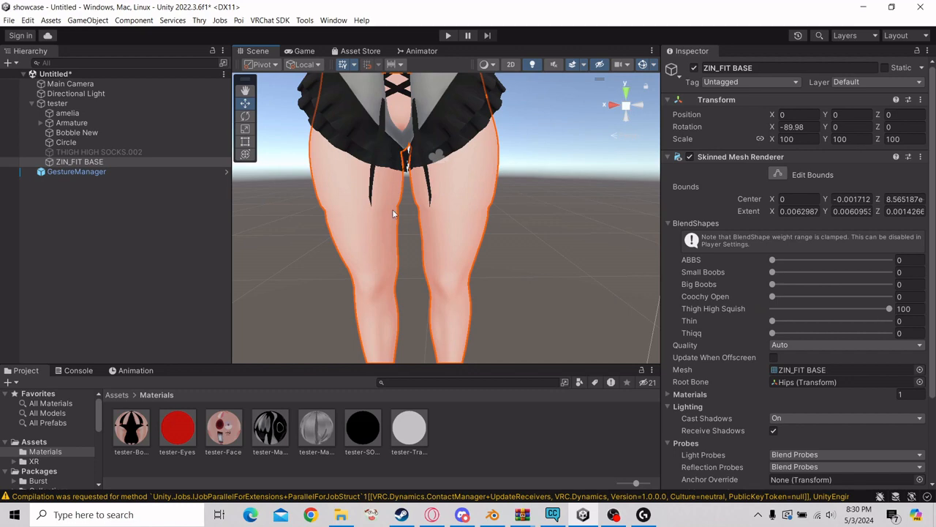
left_click(98, 152)
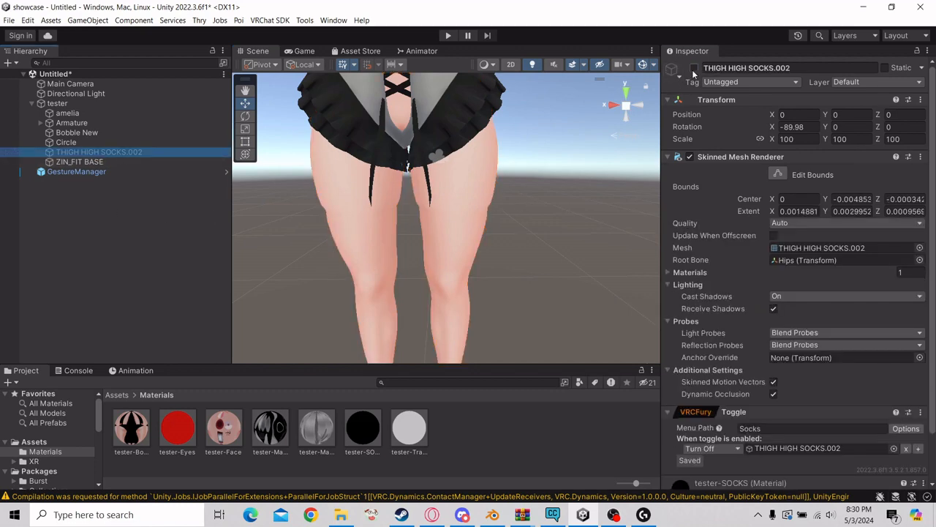
left_click(79, 161)
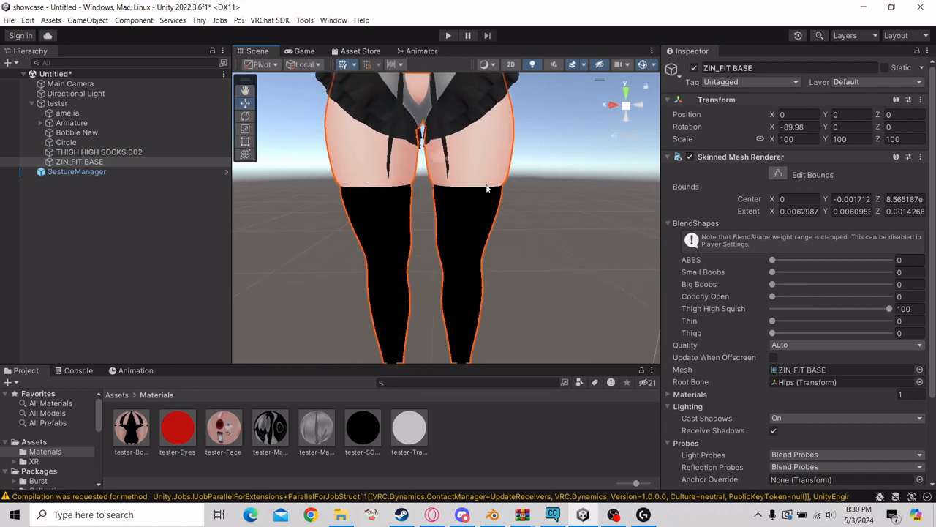
mouse_move(439, 115)
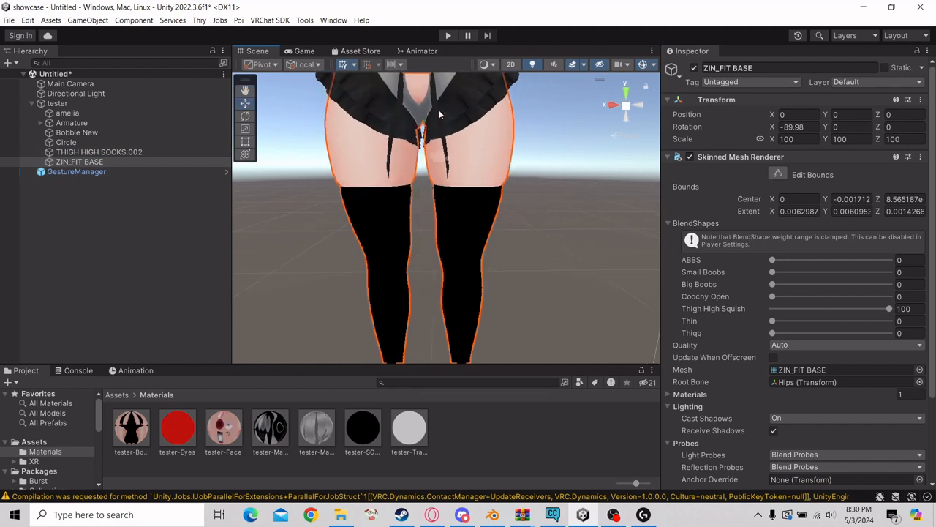
Select THIGH HIGH SOCKS.002 to view its VRCFury toggle with menu path Socks.
scroll("down", 3)
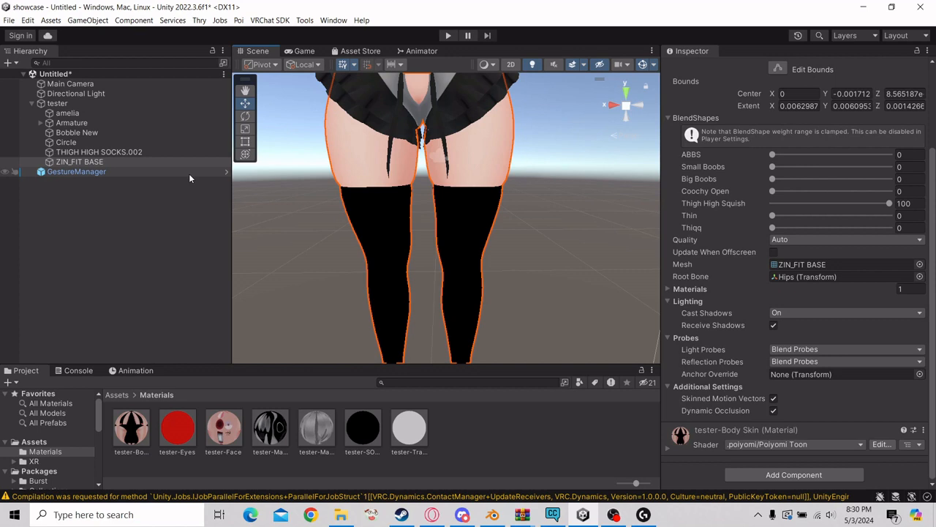
left_click(98, 151)
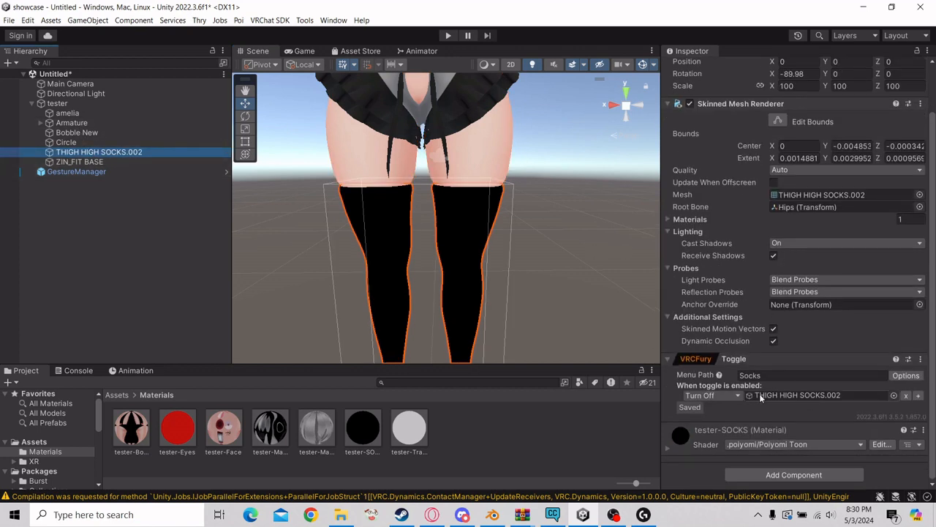
mouse_move(587, 229)
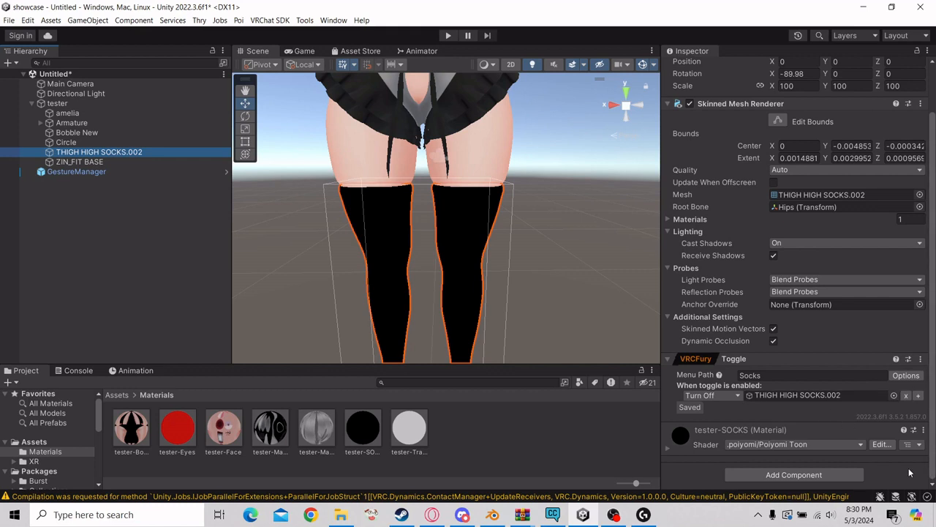
mouse_move(839, 358)
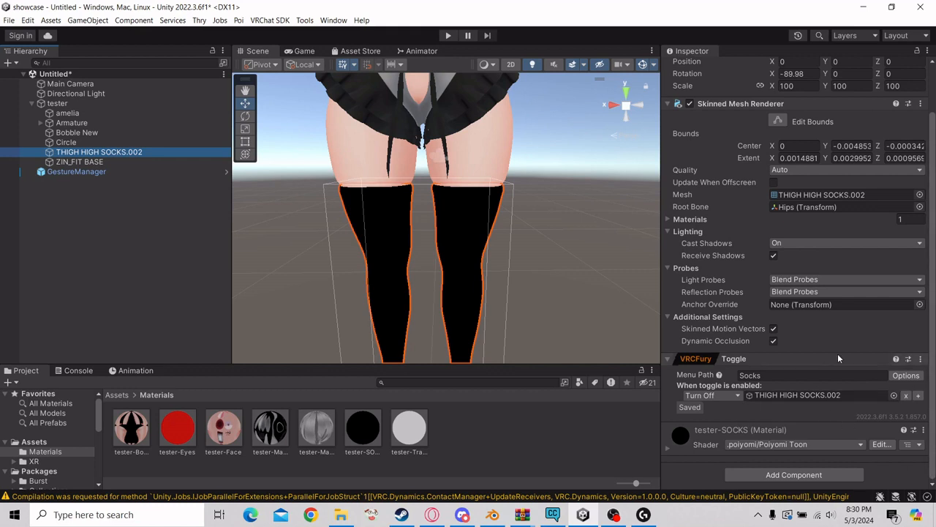
mouse_move(782, 402)
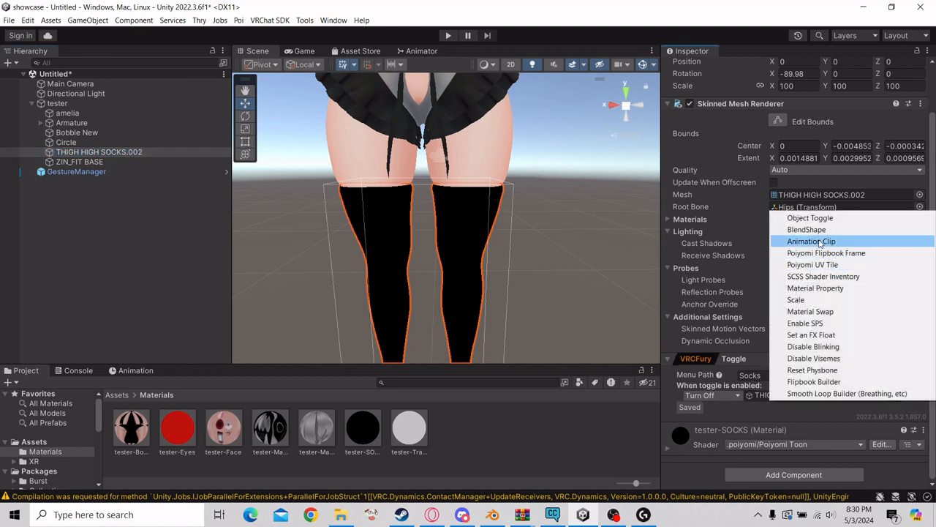
Add a BlendShape action targeting Thigh High Squish on ZIN_FIT BASE.
left_click(806, 228)
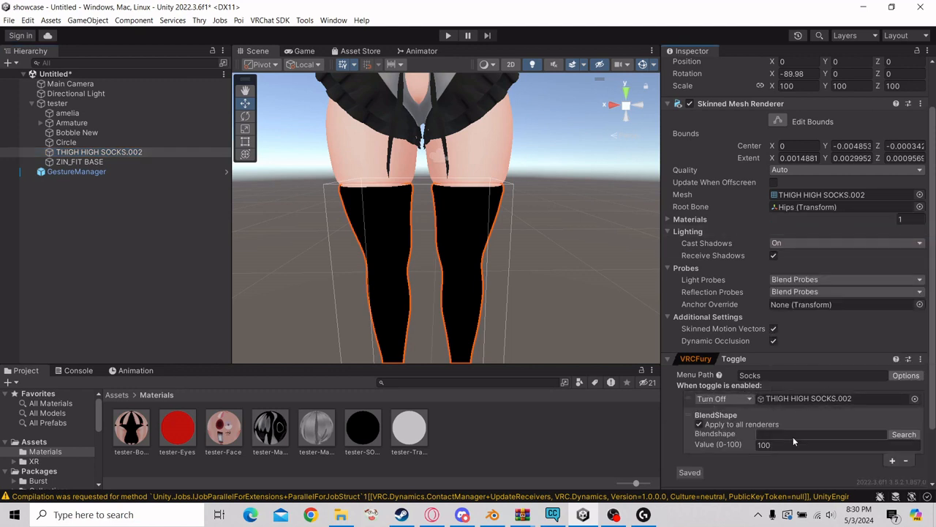
type("th")
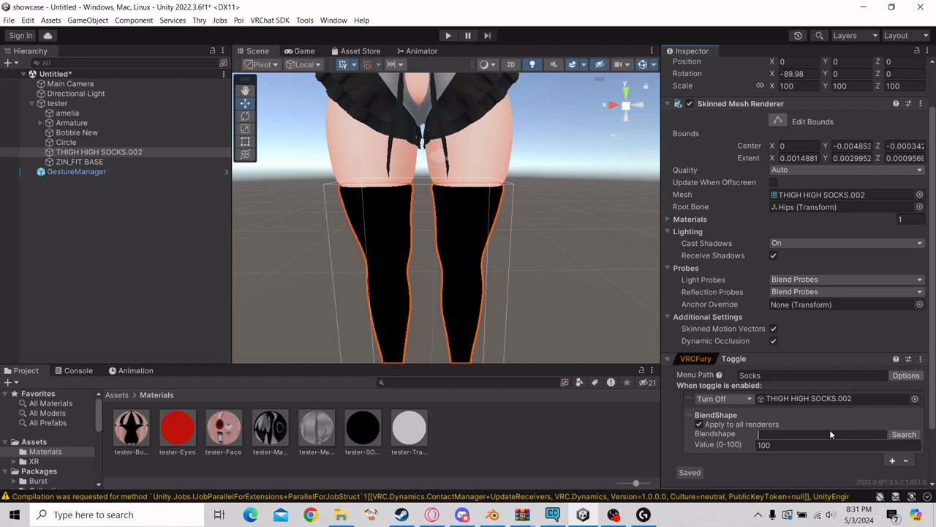
left_click(819, 433)
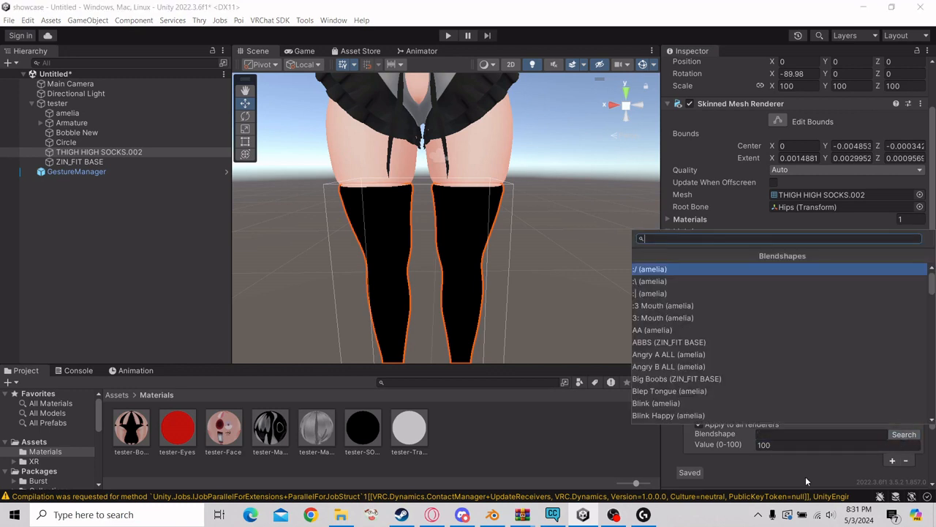
type("th")
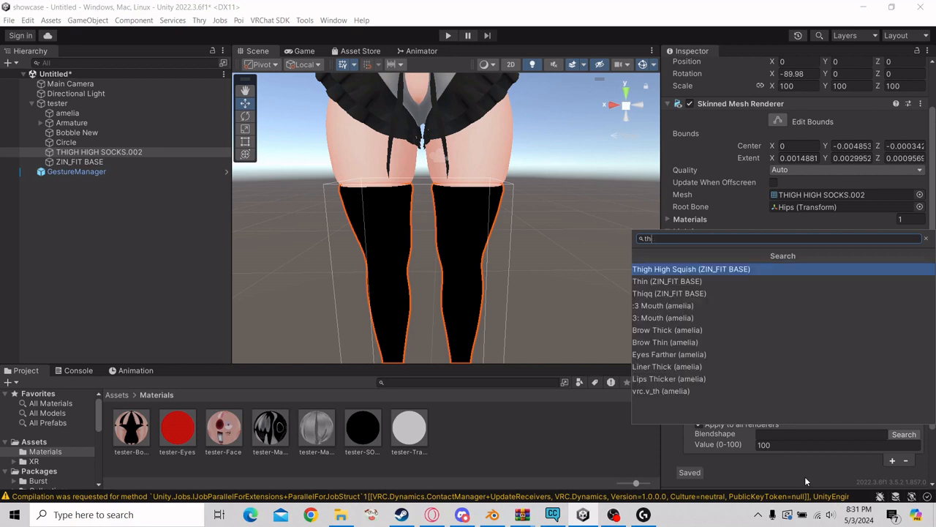
left_click(691, 268)
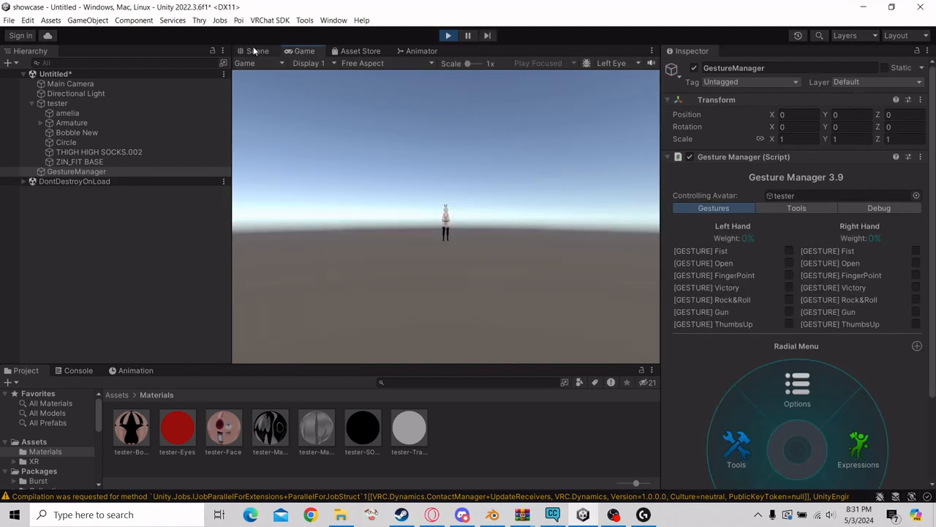
In Play mode, open Expressions in Gesture Manager to reveal the Socks toggle.
left_click(257, 51)
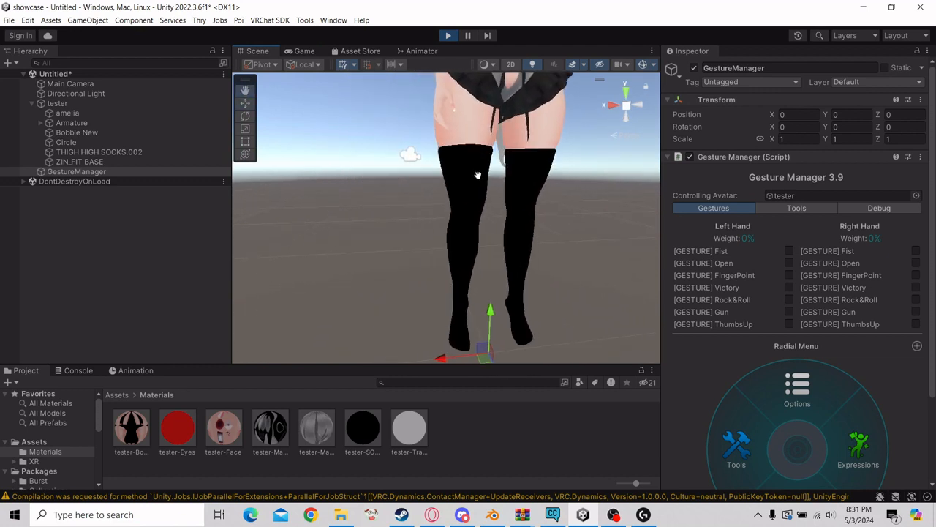
left_click(797, 387)
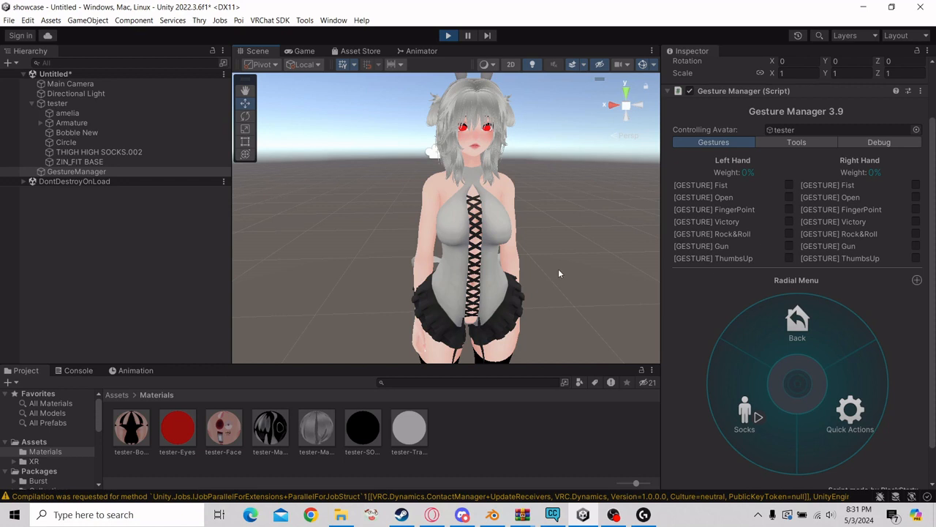
mouse_move(409, 245)
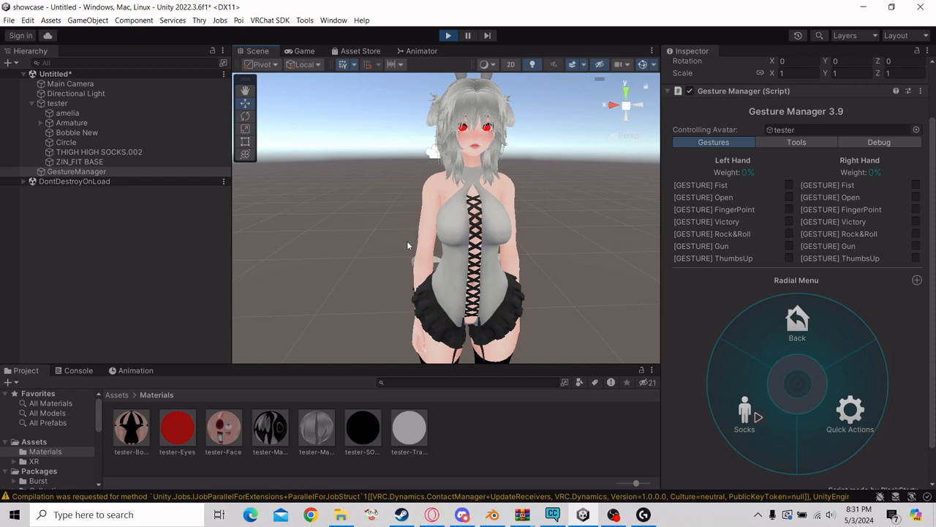